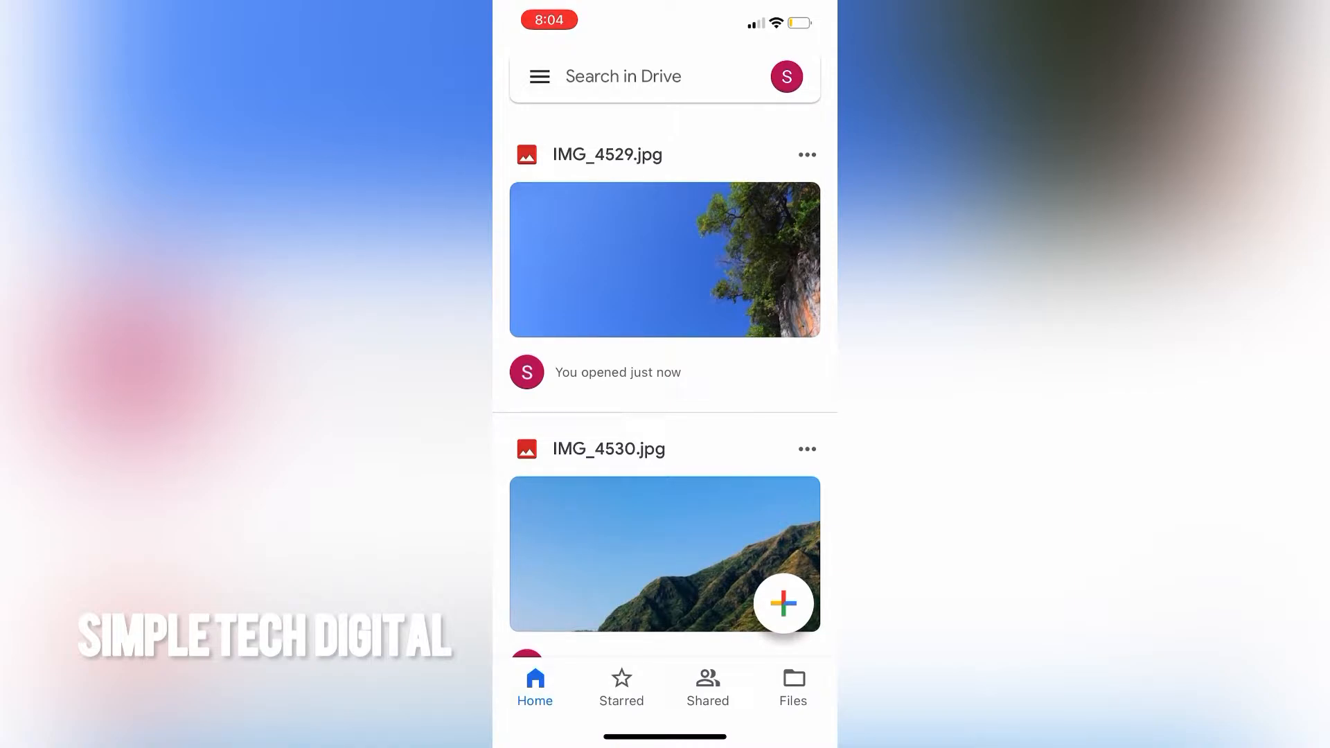
# Bring up the iOS share sheet for IMG_4529.jpg from its three-dot menu in Drive
pyautogui.scroll(-3)
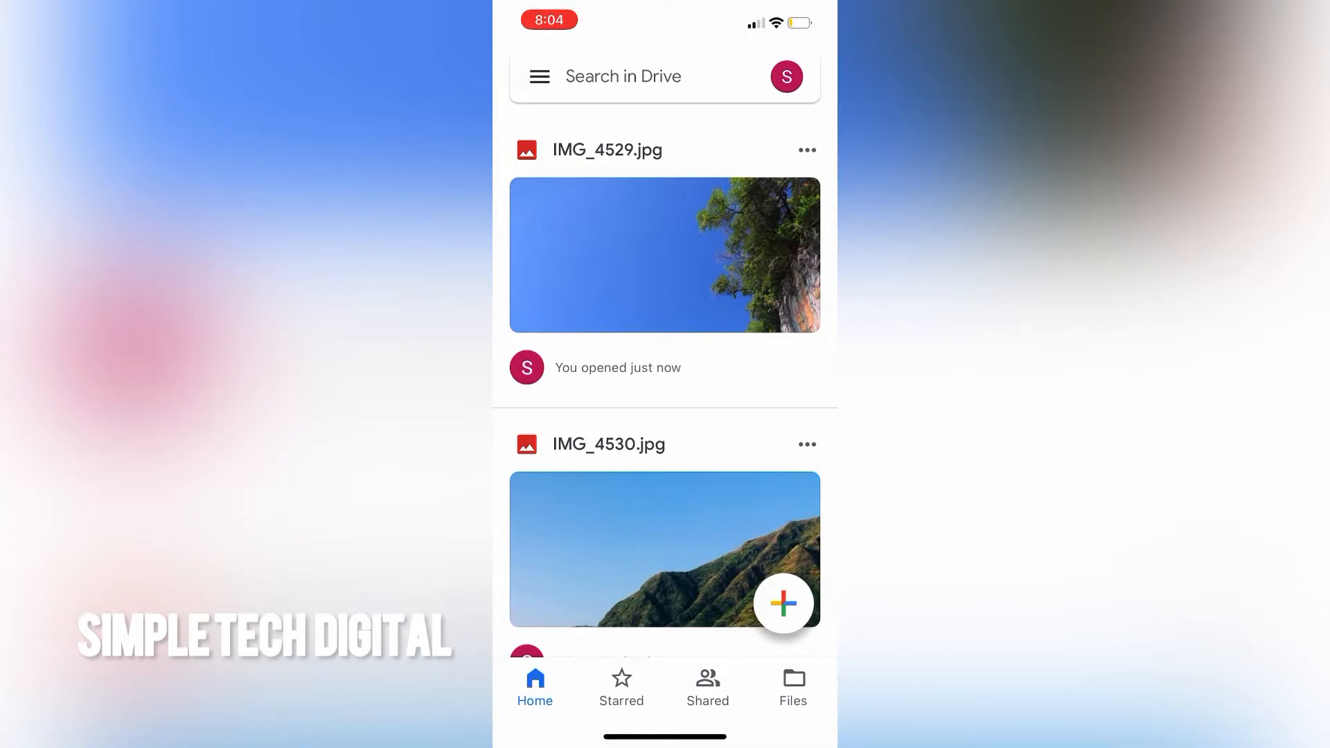
pyautogui.click(805, 149)
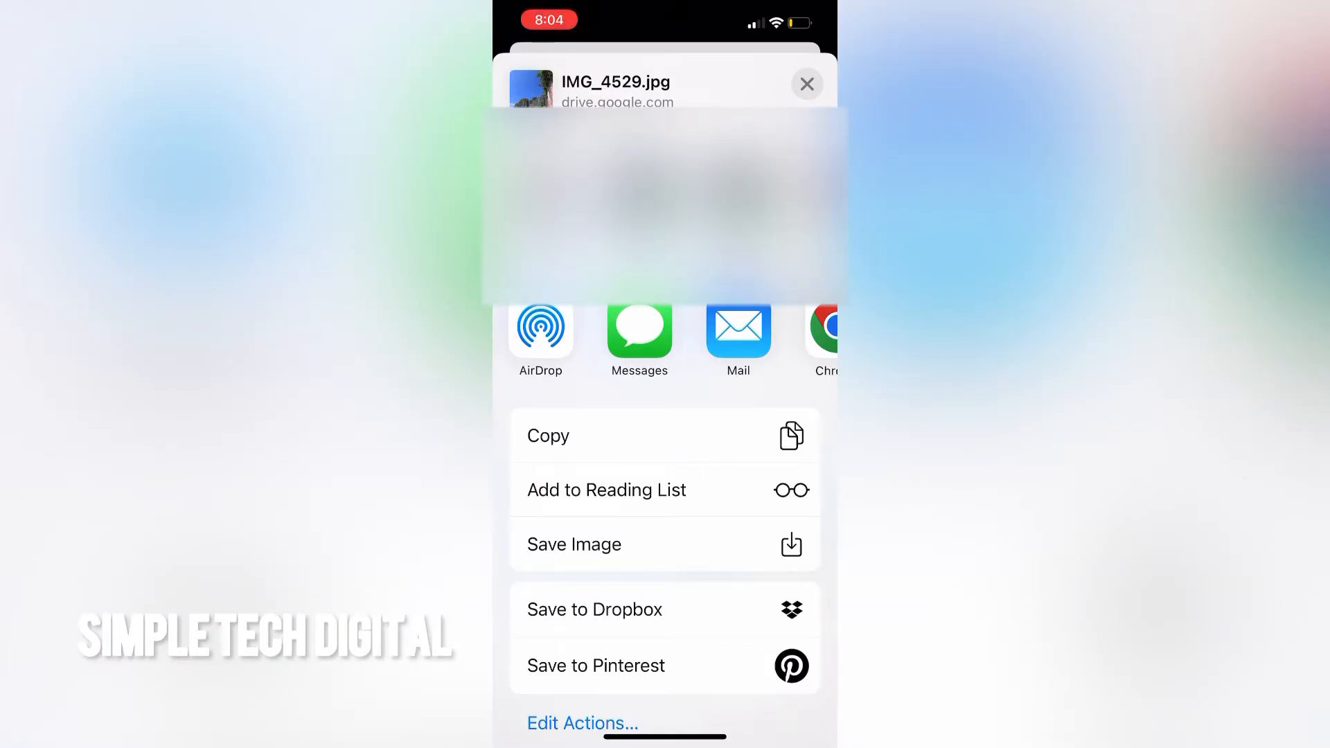
# Save the image to Photos and view the beach photo as the newest item in Recents
pyautogui.click(805, 85)
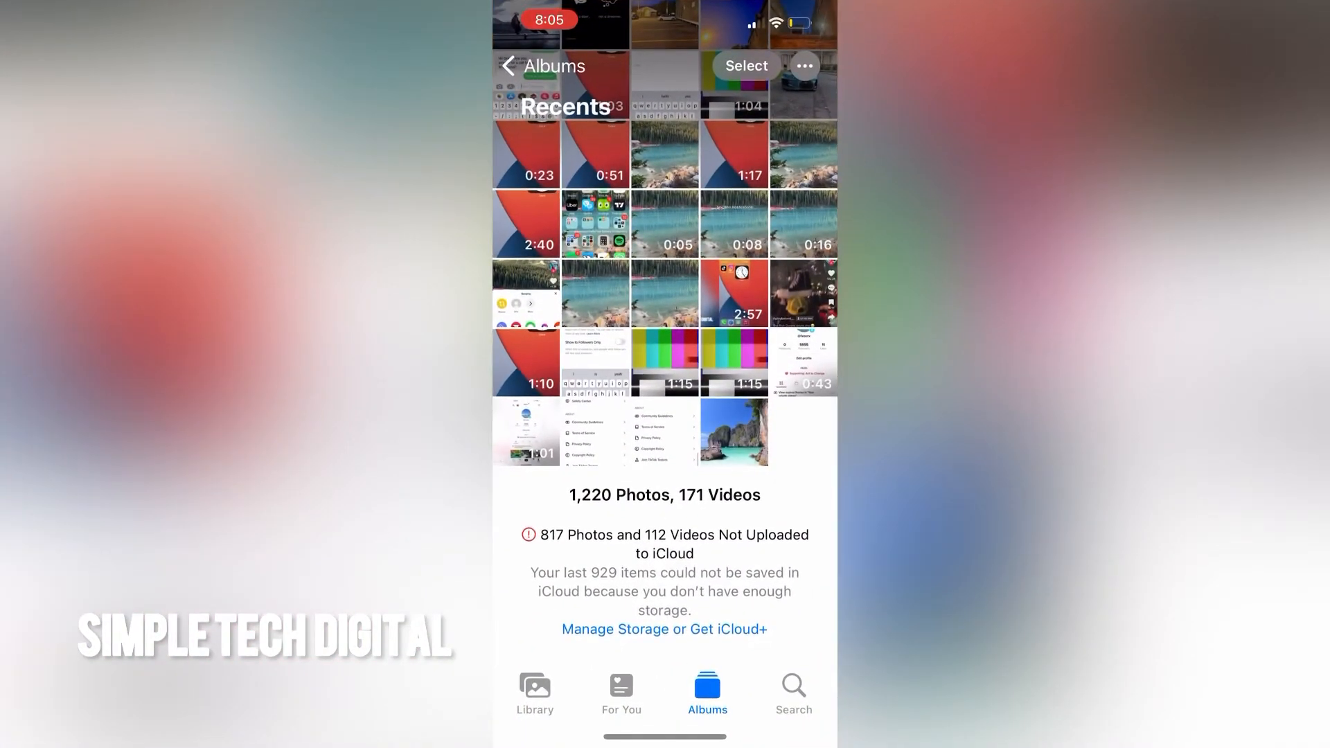
pyautogui.click(733, 432)
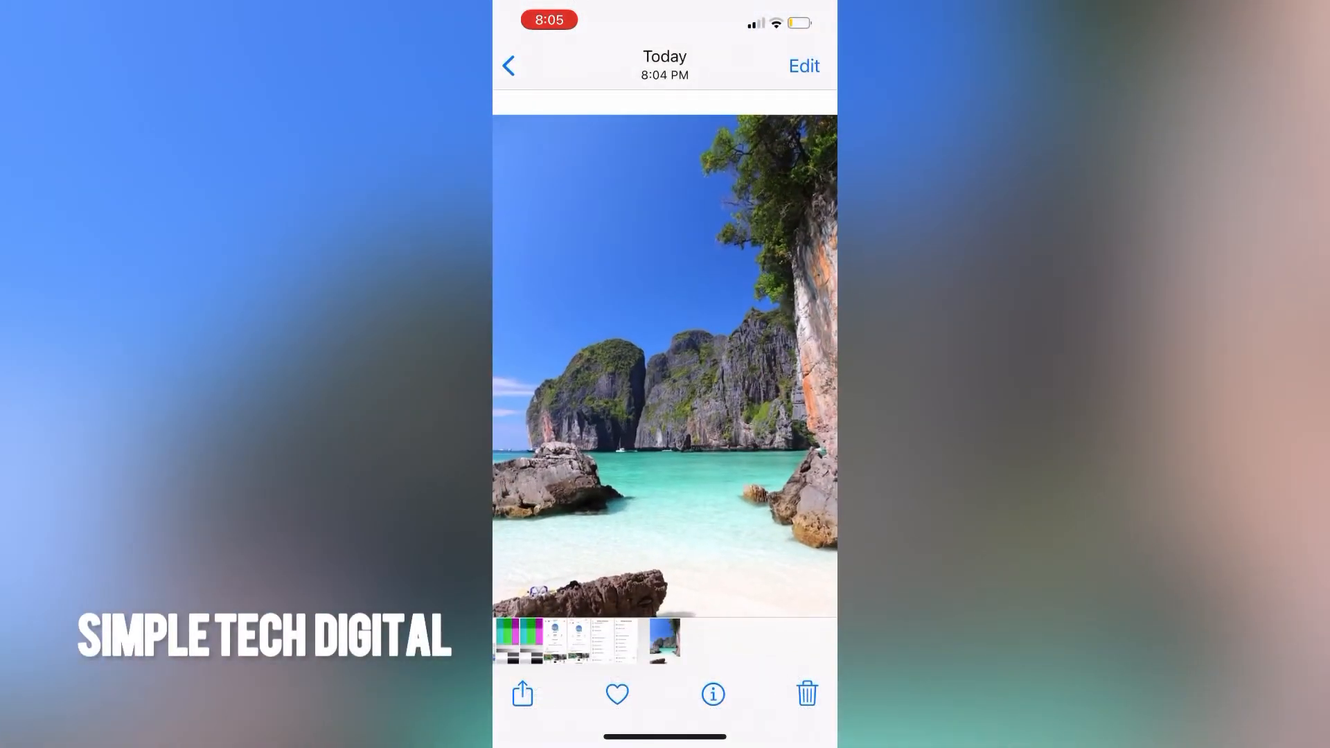